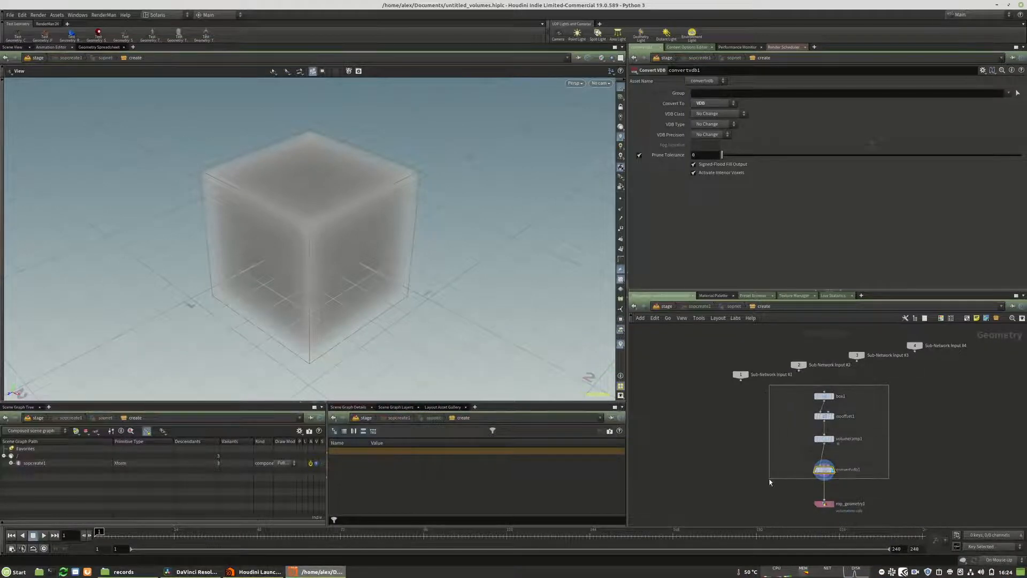
- Review the box, VDB conversion and rop_geometry1 output nodes that write the fog volume to a .vdb file
{"action": "left_click", "coordinate": [841, 396]}
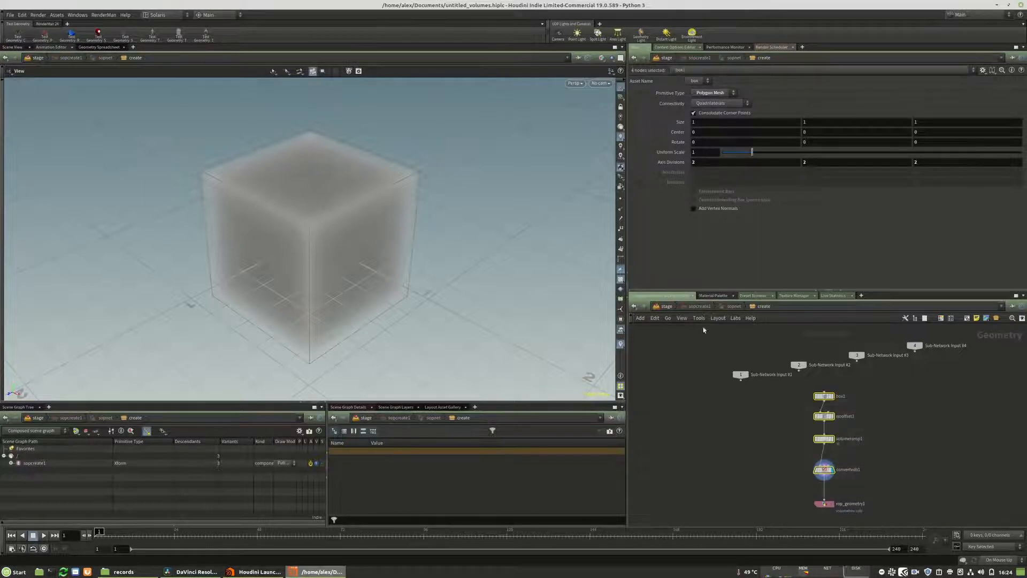
{"action": "left_click", "coordinate": [824, 396]}
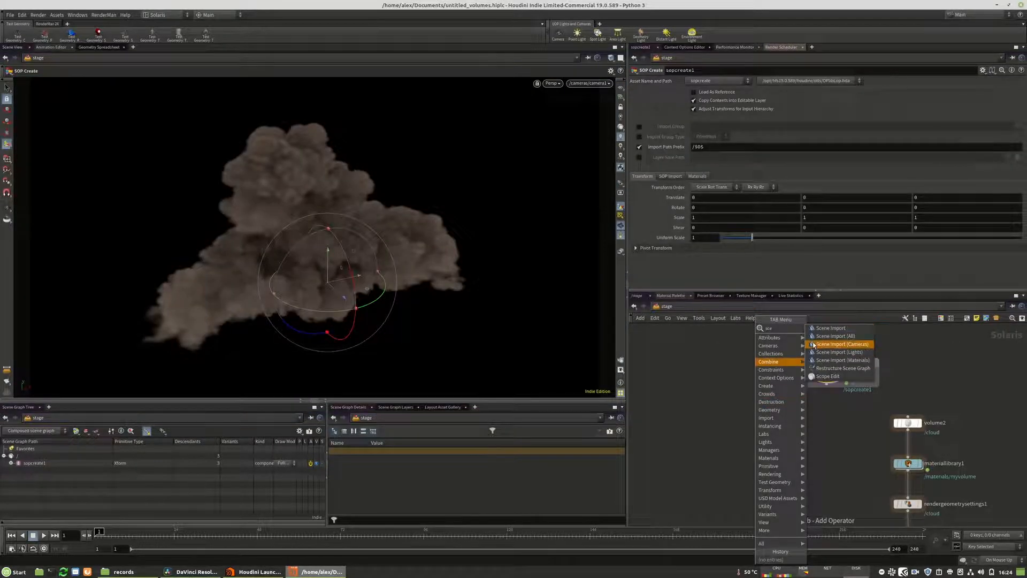
{"action": "left_click", "coordinate": [830, 328]}
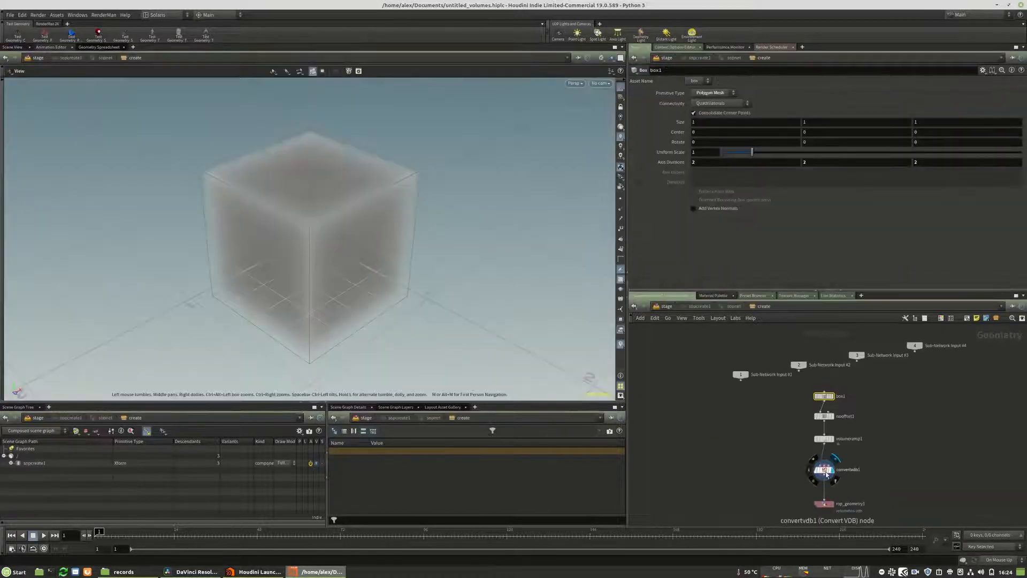
{"action": "left_click", "coordinate": [824, 469]}
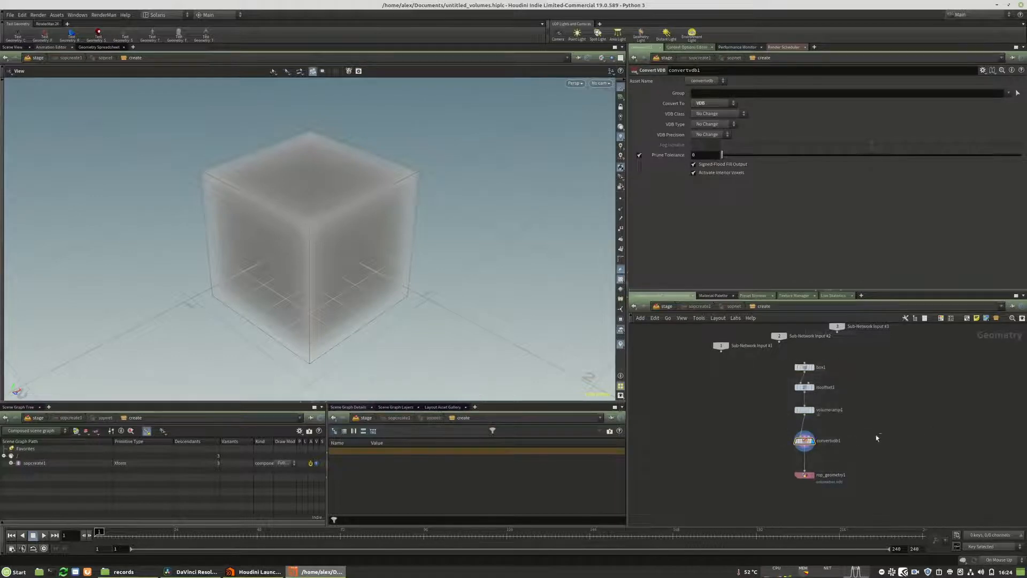
{"action": "mouse_move", "coordinate": [804, 440]}
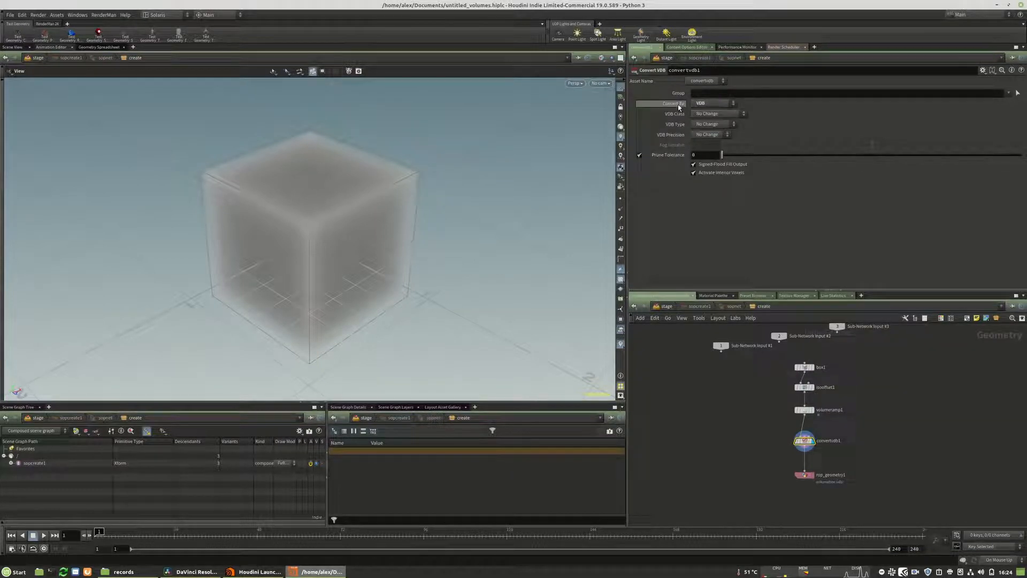
{"action": "mouse_move", "coordinate": [804, 478]}
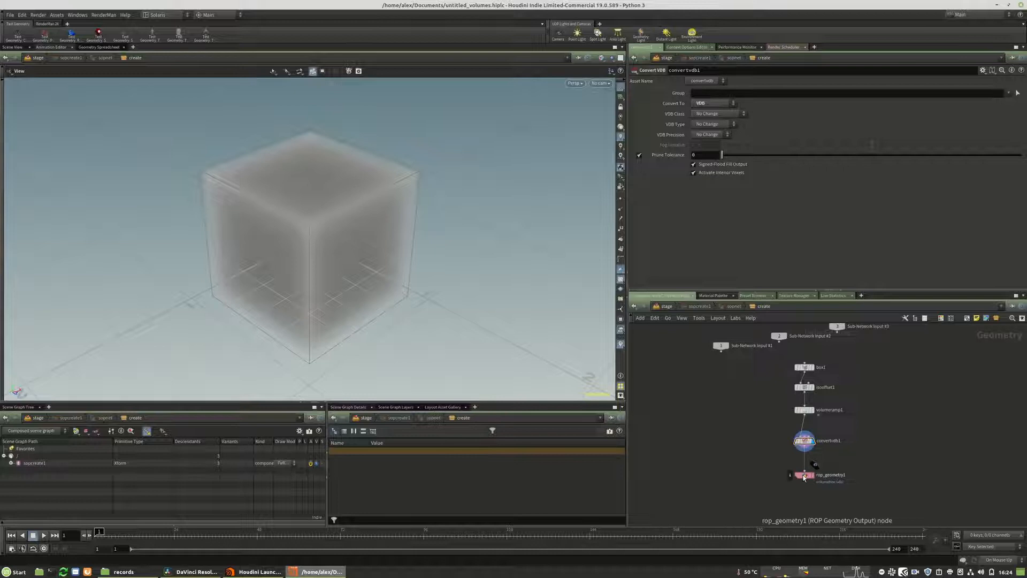
{"action": "left_click", "coordinate": [804, 474]}
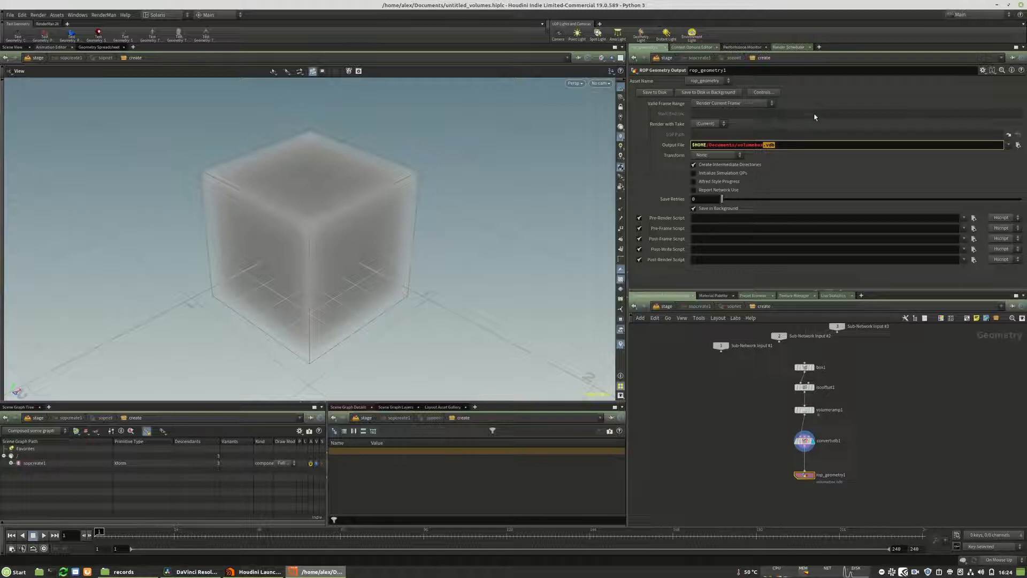
{"action": "mouse_move", "coordinate": [807, 229]}
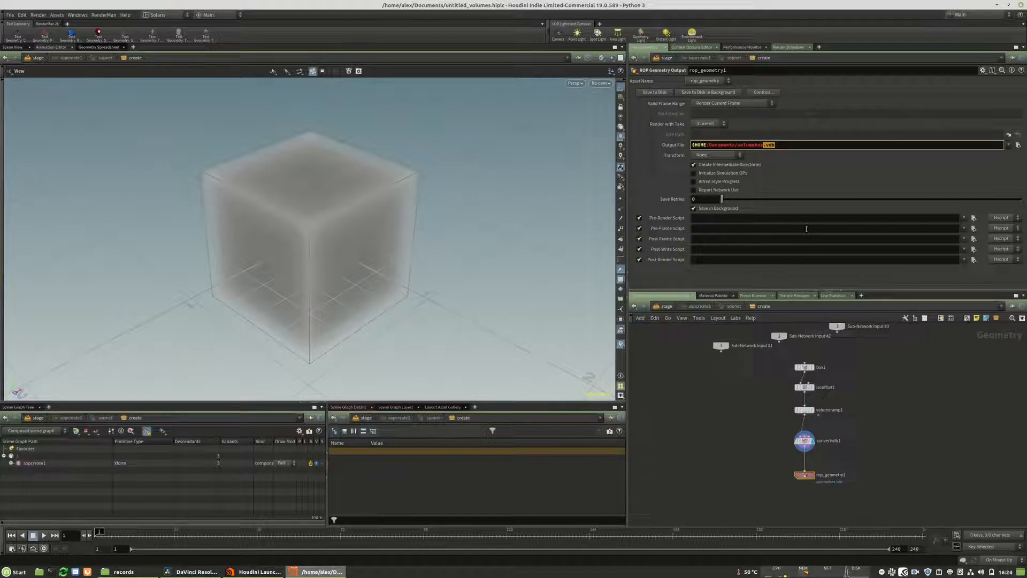
{"action": "mouse_move", "coordinate": [918, 404]}
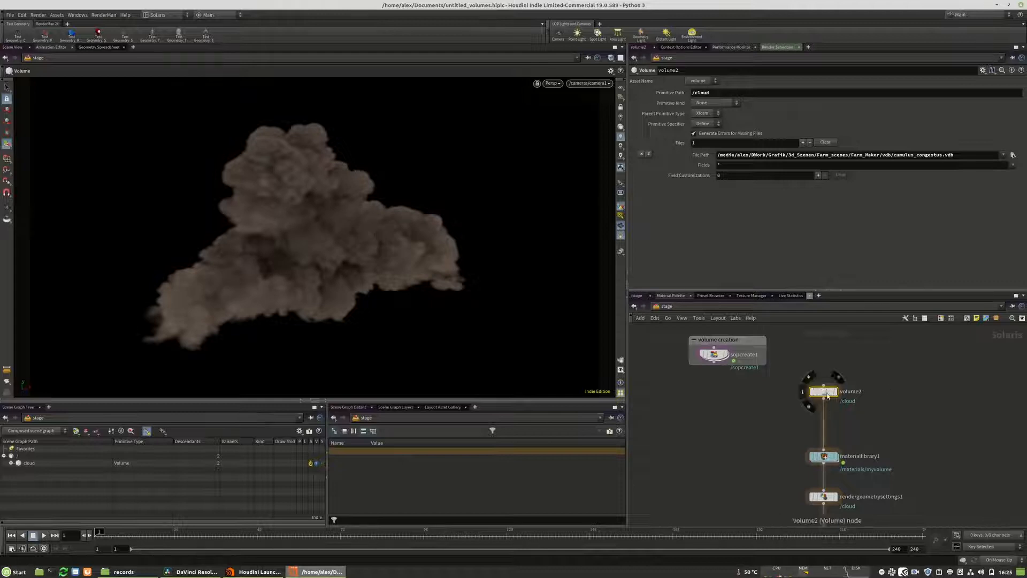
- On volume2, check the cumulus_congestus.vdb file path (browse then cancel) and the /cloud primitive path
{"action": "triple_click", "coordinate": [852, 154]}
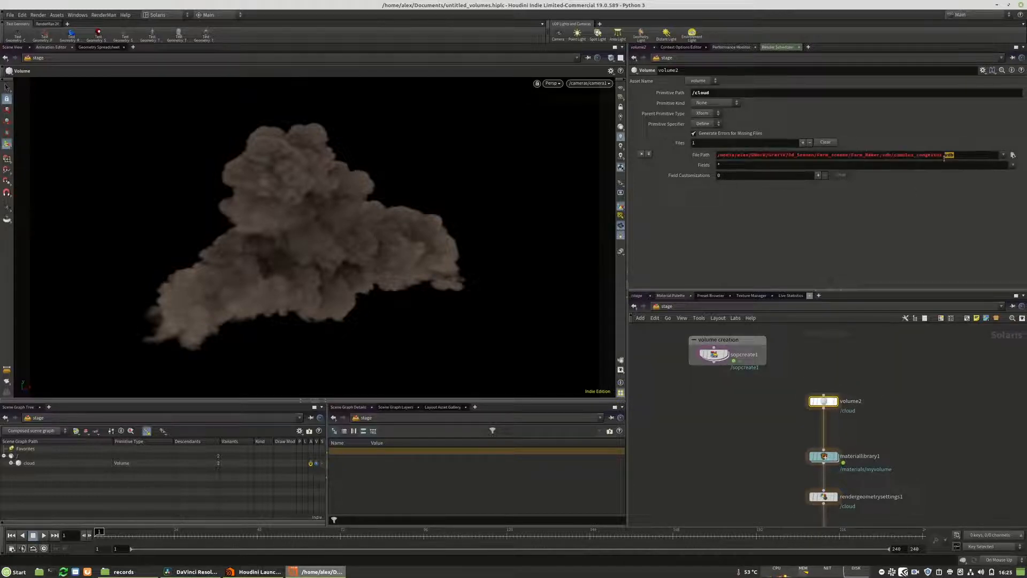
{"action": "left_click", "coordinate": [1012, 154]}
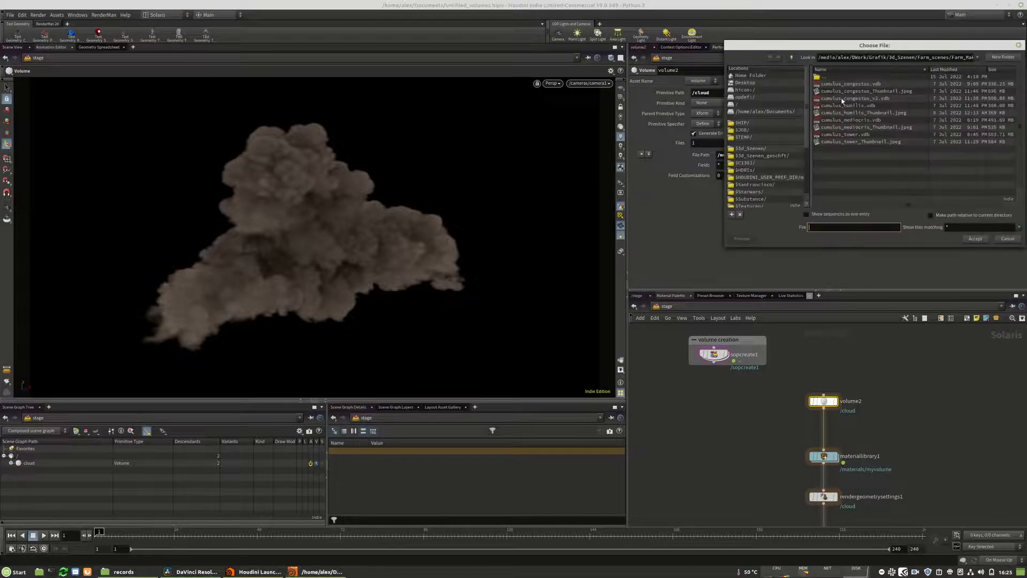
{"action": "left_click", "coordinate": [976, 237]}
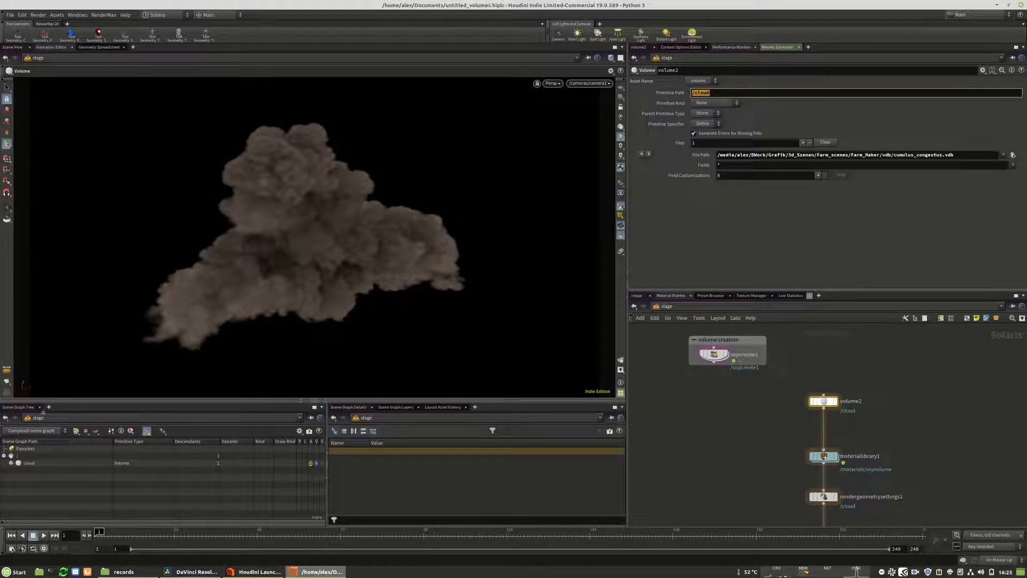
{"action": "left_click", "coordinate": [824, 456]}
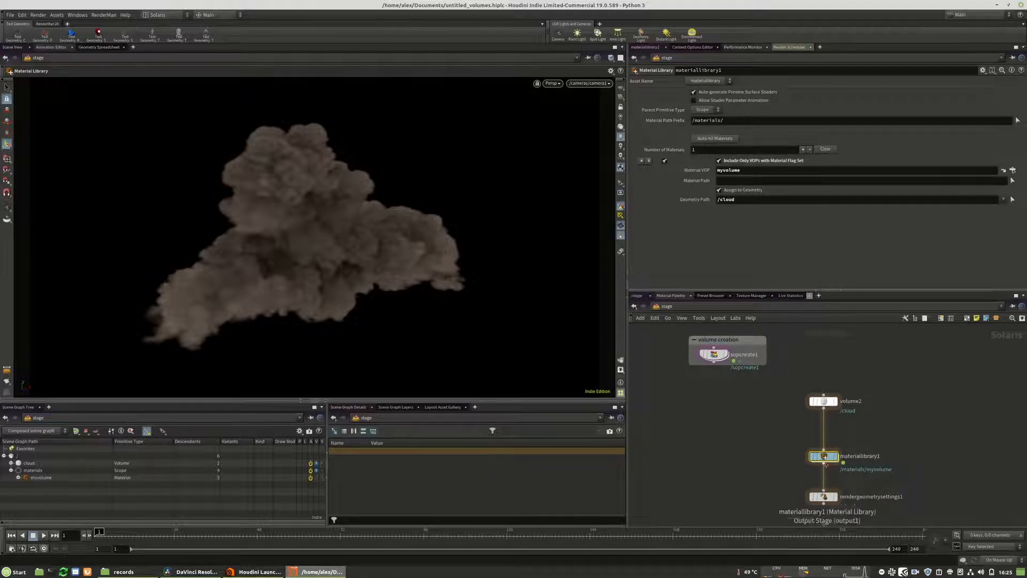
- Dive into materiallibrary1 to reach the myvolume VOP network
{"action": "double_click", "coordinate": [825, 456]}
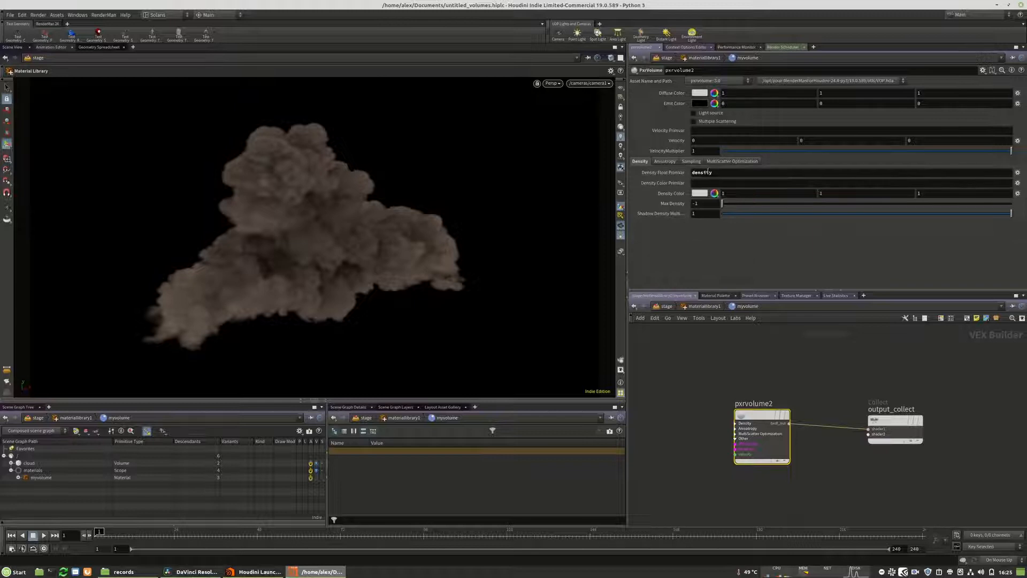
- Enable Multiple Scattering on pxrvolume2 and review its Sampling, Density and MultiScatter Optimization settings
{"action": "left_click", "coordinate": [664, 162]}
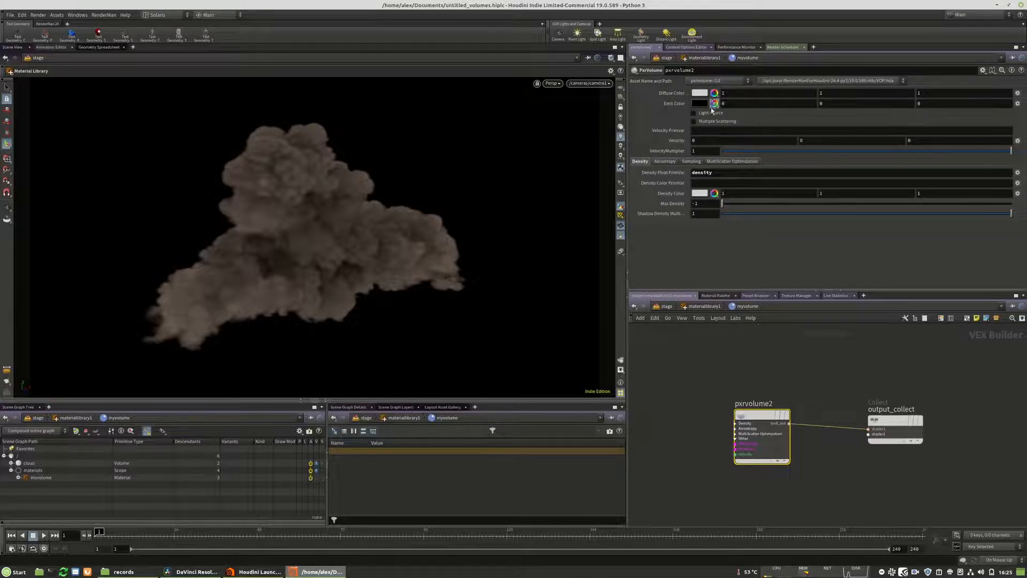
{"action": "left_click", "coordinate": [694, 121]}
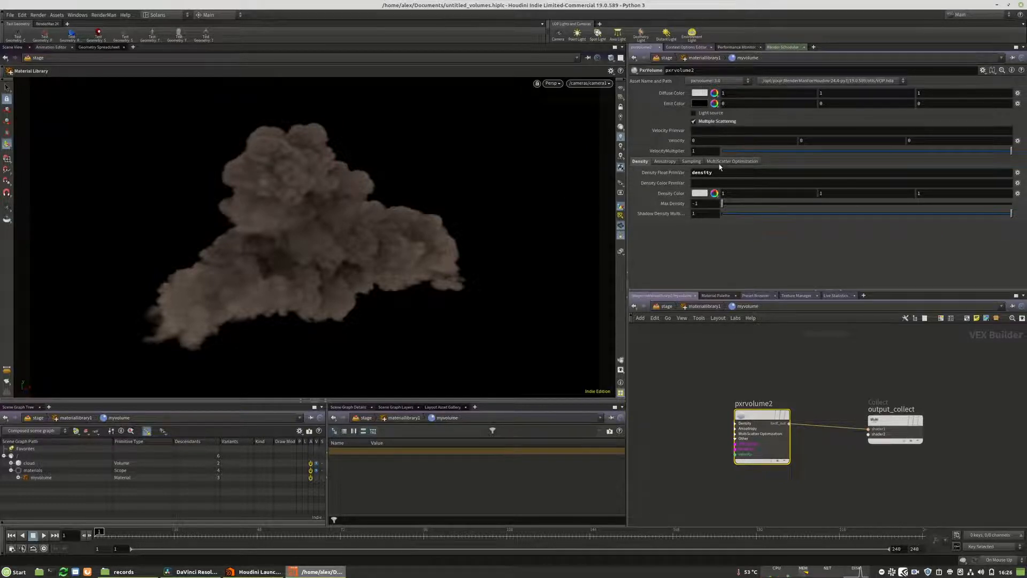
{"action": "left_click", "coordinate": [732, 161]}
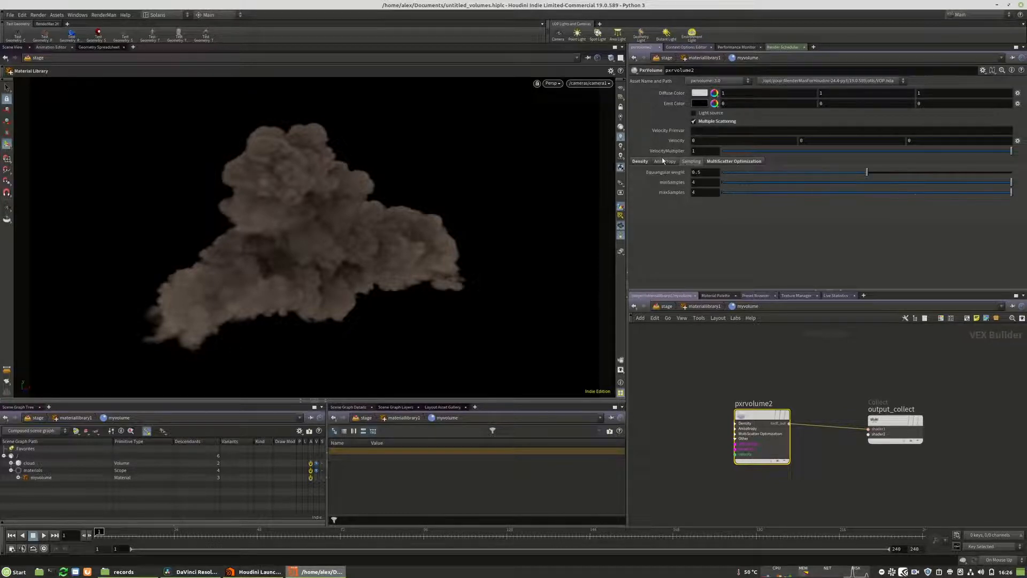
{"action": "left_click", "coordinate": [639, 161]}
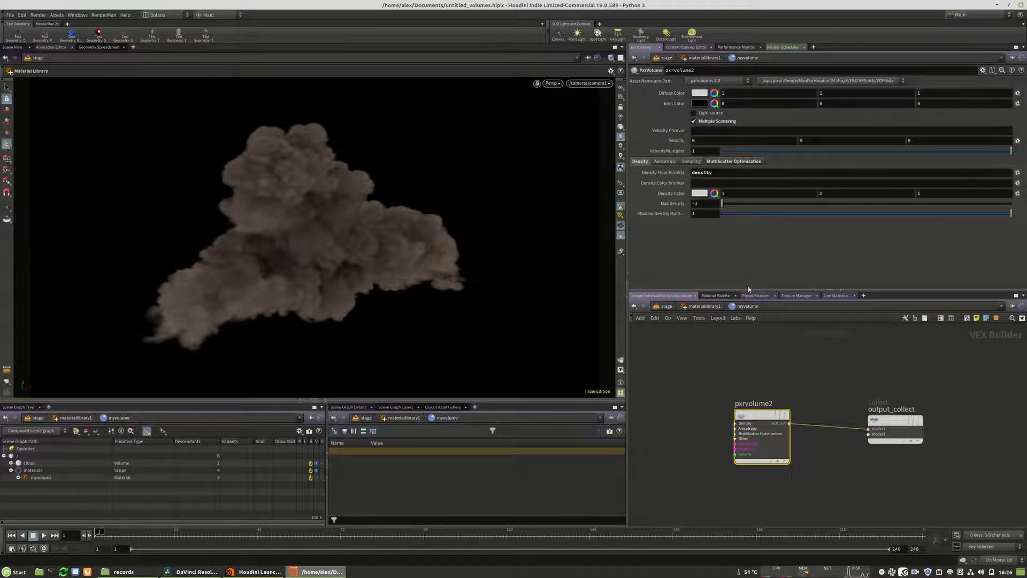
{"action": "mouse_move", "coordinate": [792, 381]}
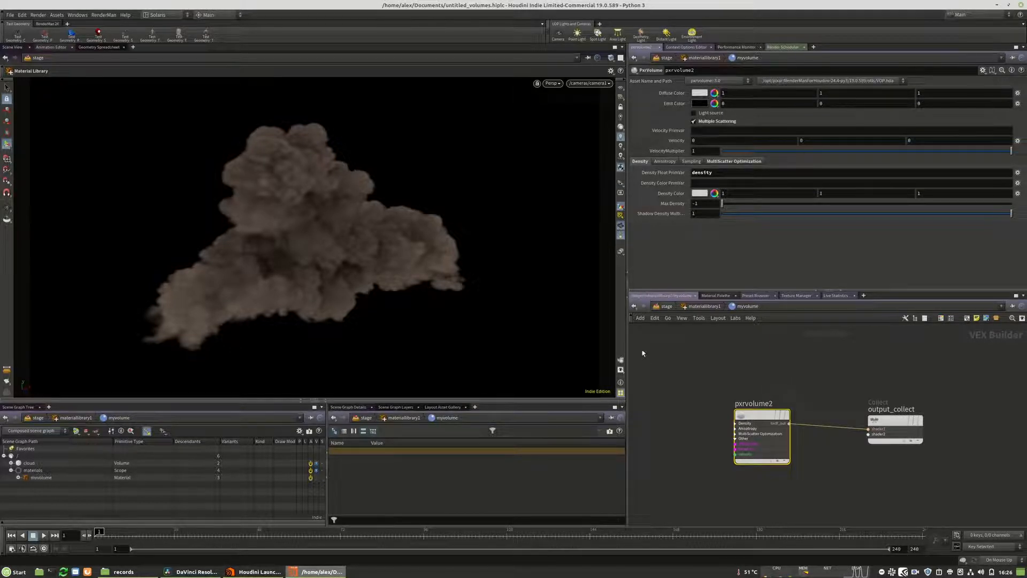
{"action": "mouse_move", "coordinate": [842, 364]}
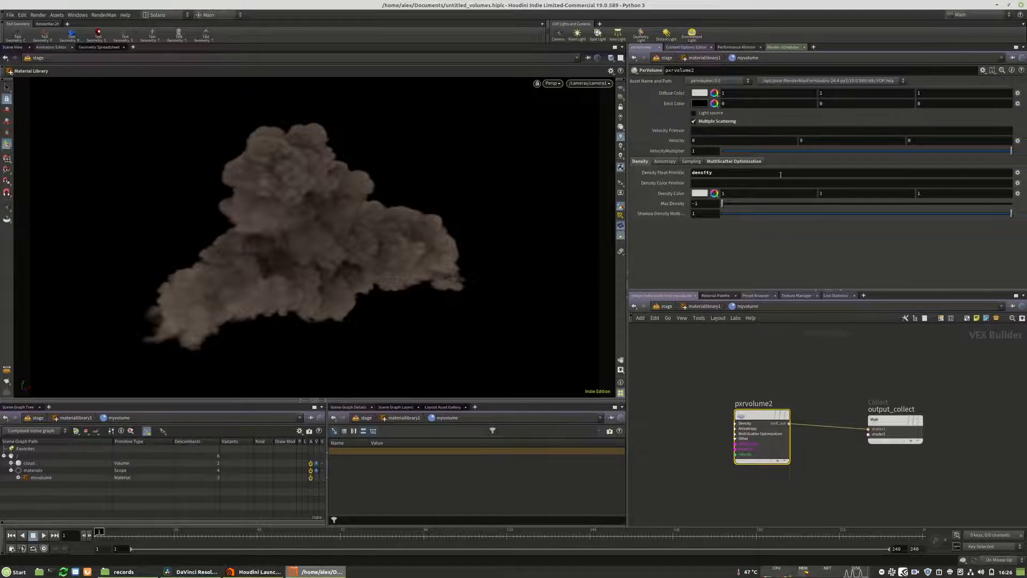
{"action": "left_click", "coordinate": [733, 161]}
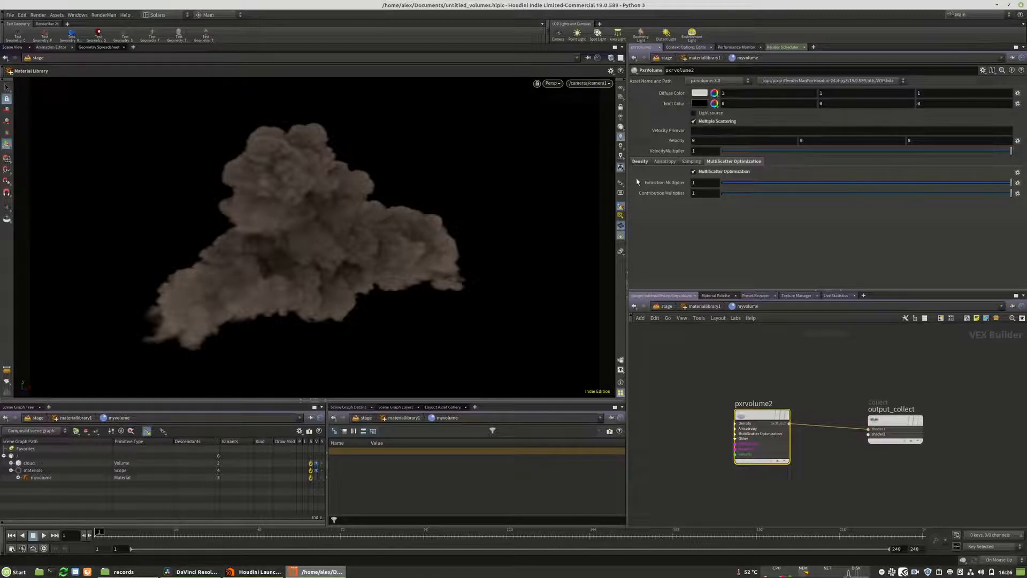
{"action": "mouse_move", "coordinate": [654, 167]}
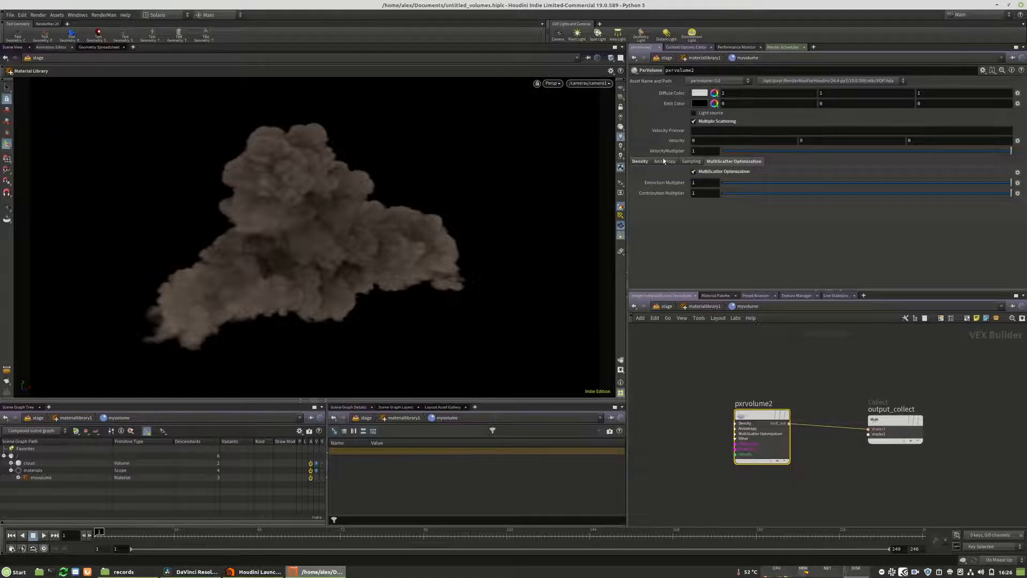
{"action": "left_click", "coordinate": [639, 162]}
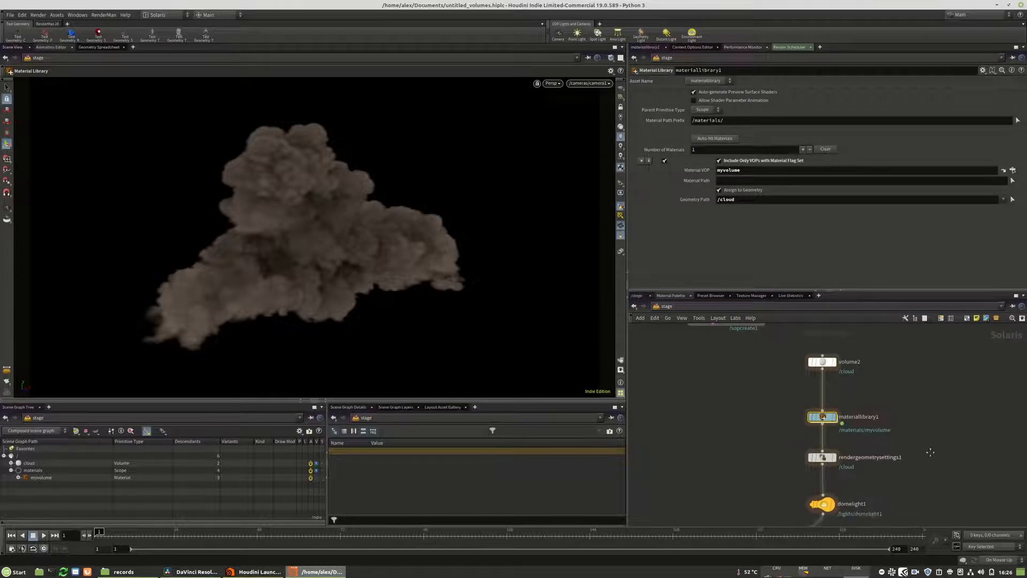
- On rendergeometrysettings1 for /cloud, reach the RenderMan Geometry volume options and select the Min Length value
{"action": "left_click", "coordinate": [822, 457]}
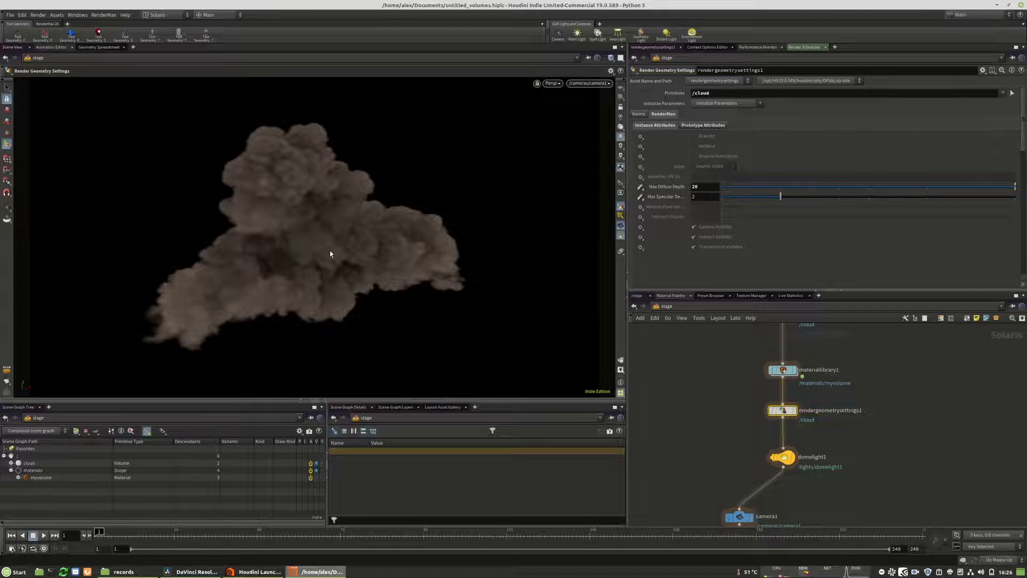
{"action": "left_click", "coordinate": [702, 125]}
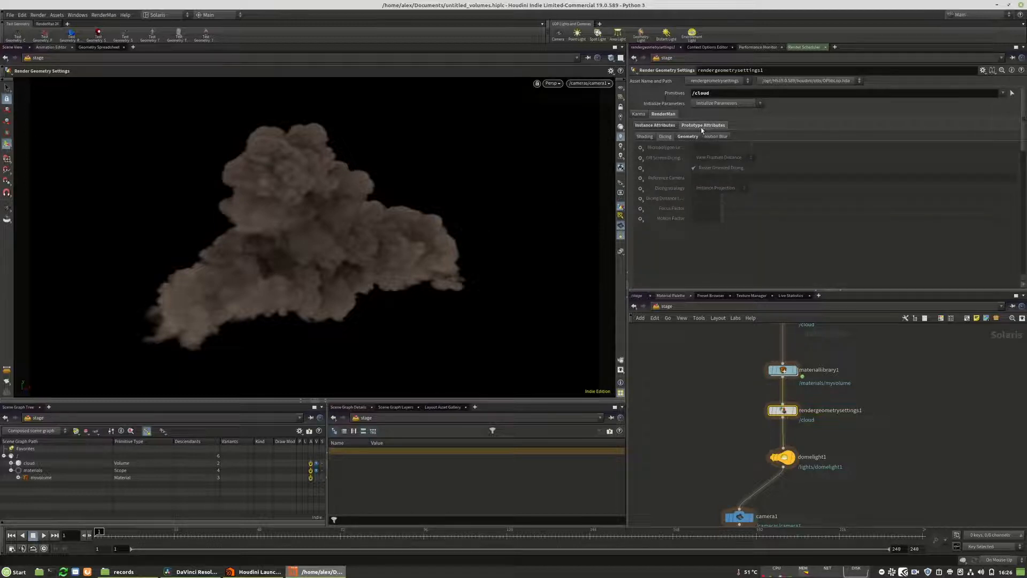
{"action": "mouse_move", "coordinate": [693, 140]}
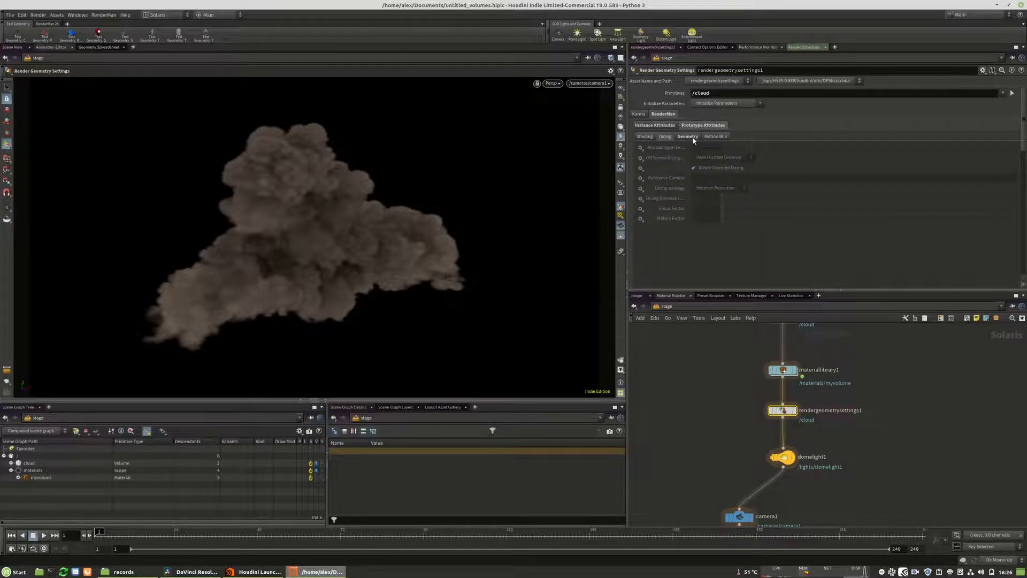
{"action": "left_click", "coordinate": [688, 136]}
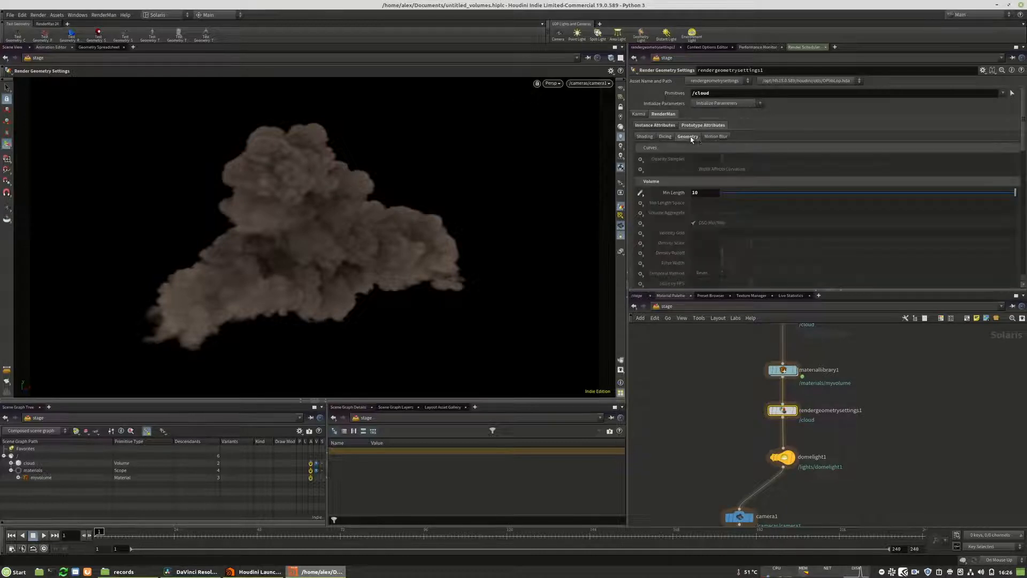
{"action": "left_click", "coordinate": [704, 192]}
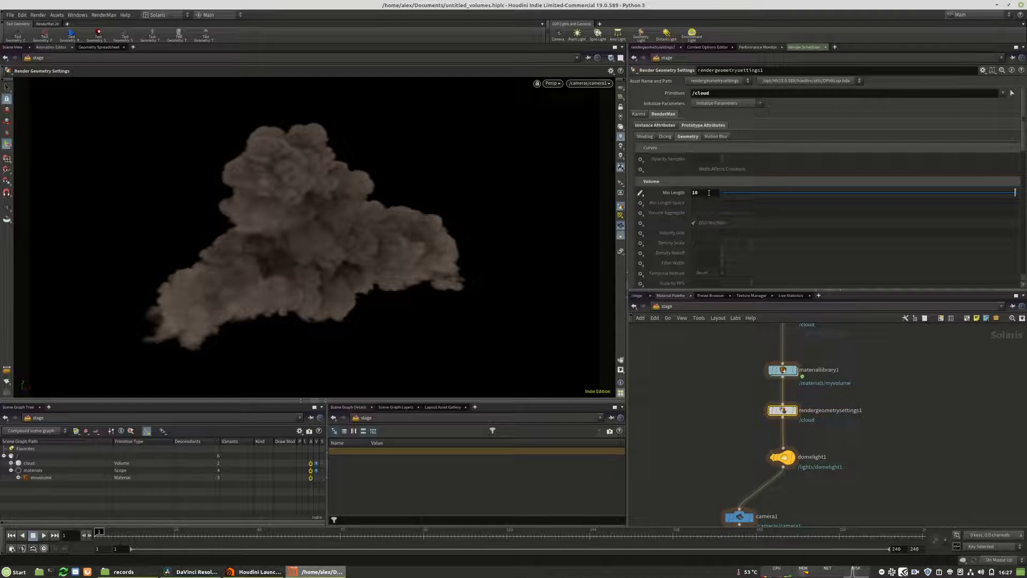
{"action": "triple_click", "coordinate": [704, 193]}
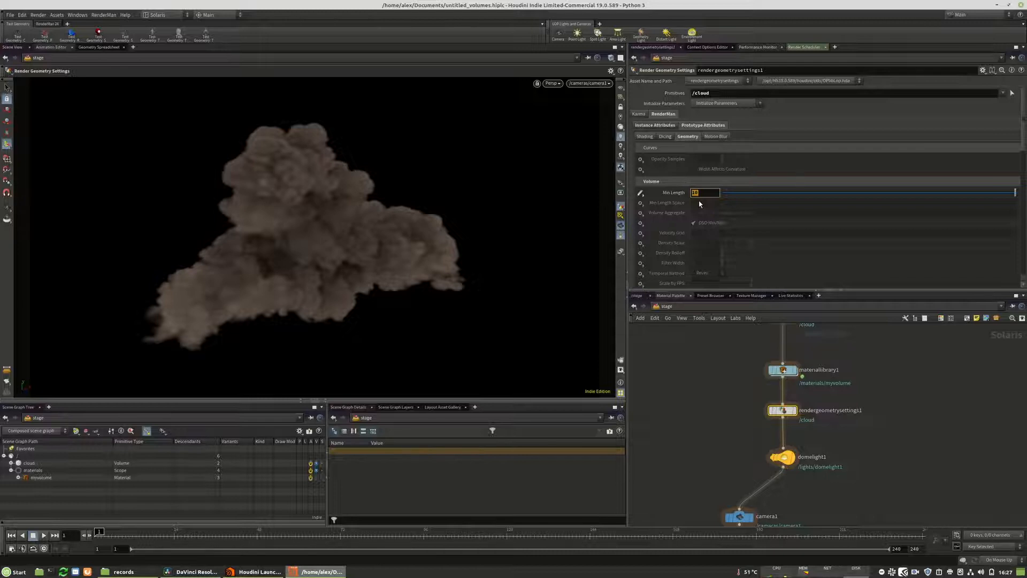
{"action": "mouse_move", "coordinate": [577, 207]}
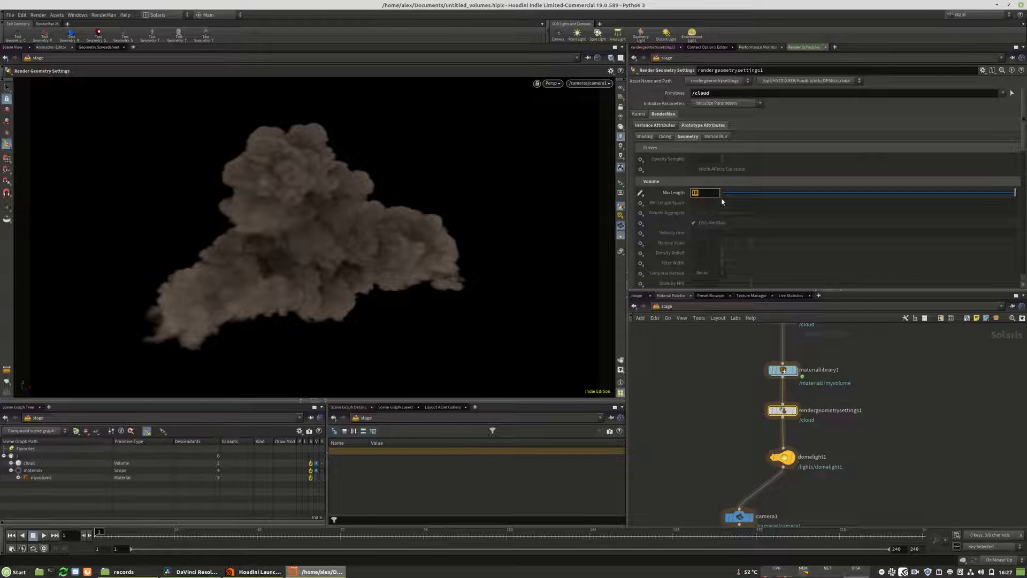
{"action": "mouse_move", "coordinate": [372, 243]}
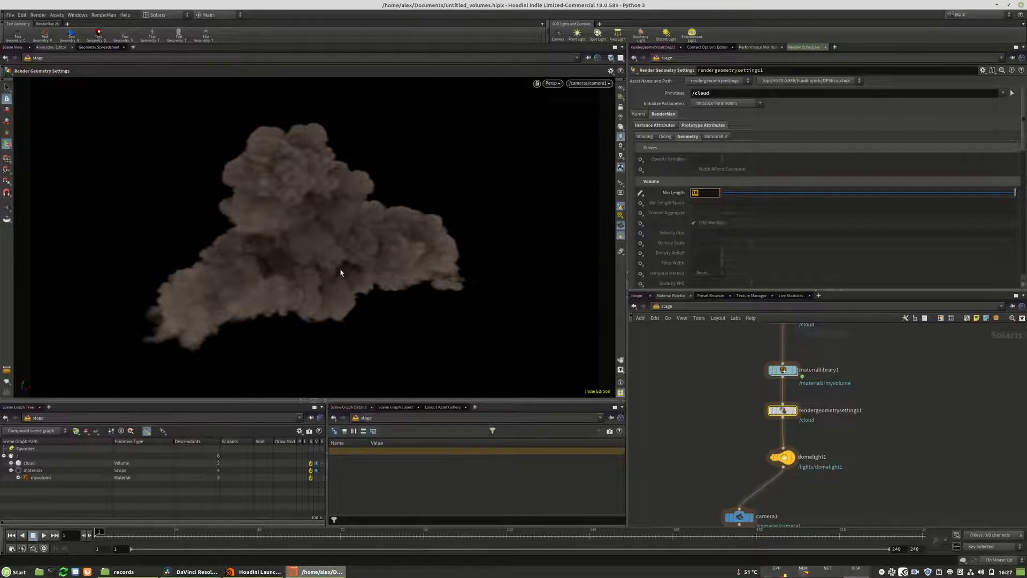
{"action": "mouse_move", "coordinate": [352, 250]}
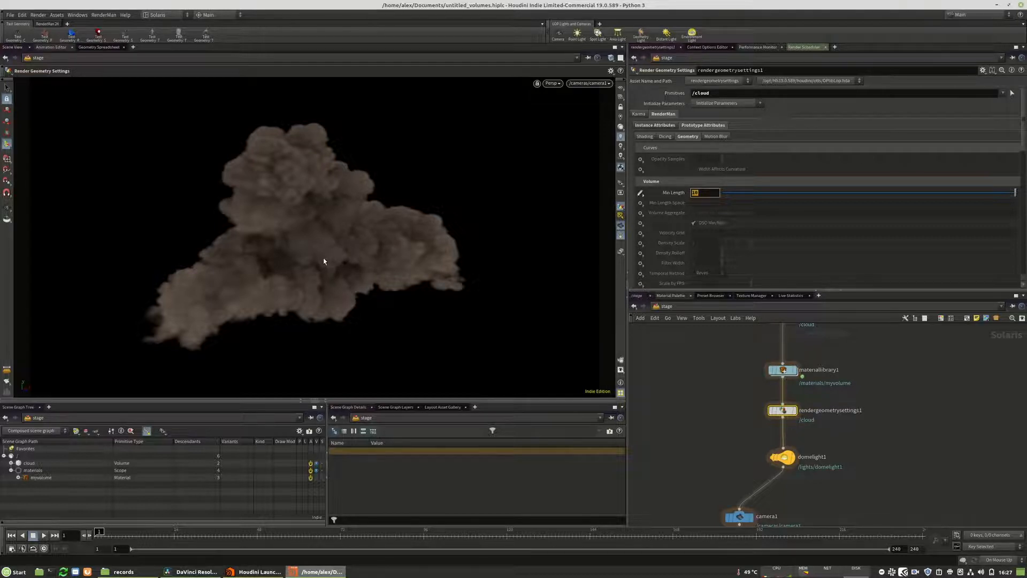
{"action": "mouse_move", "coordinate": [706, 202]}
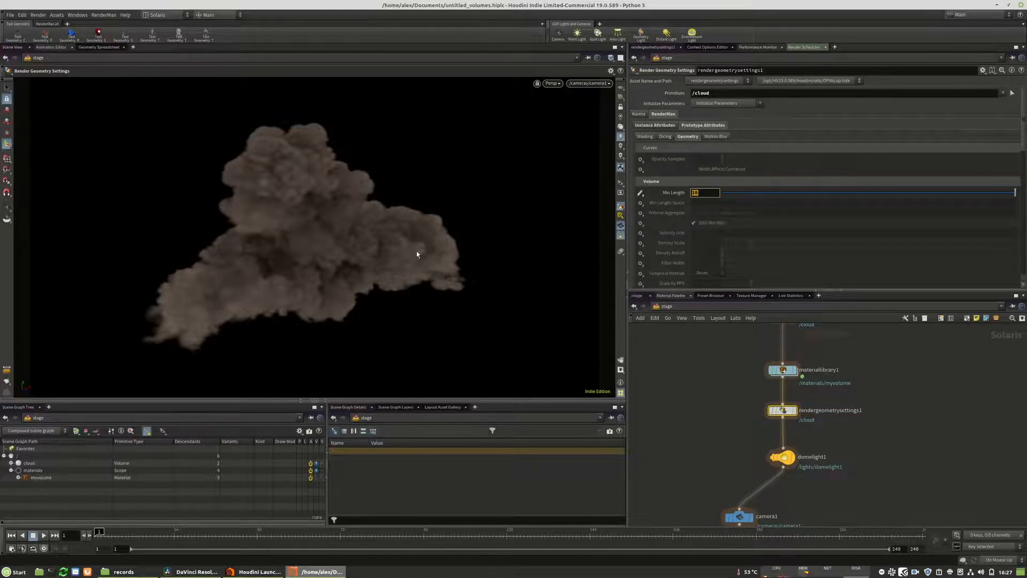
{"action": "left_click", "coordinate": [665, 136]}
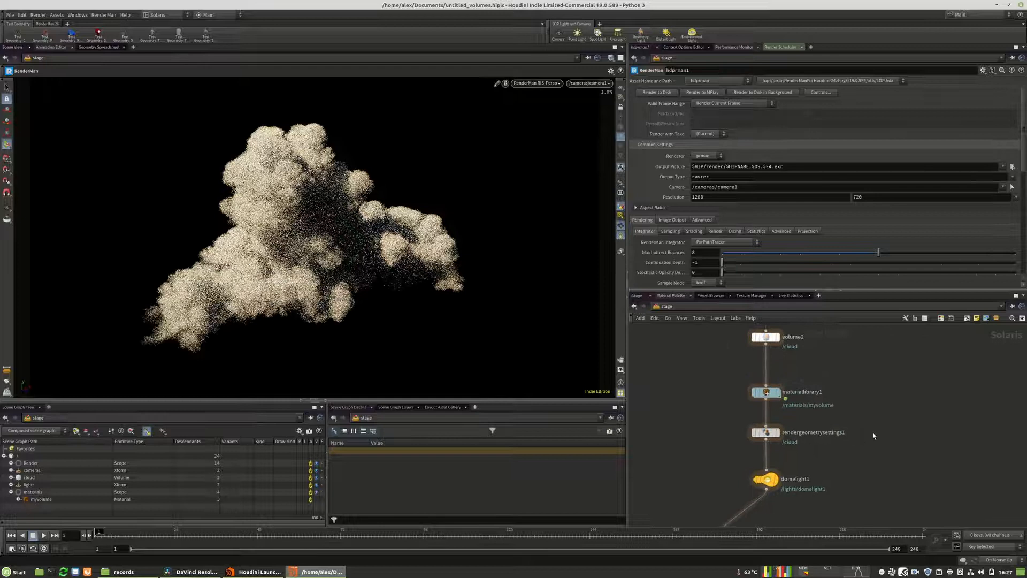
- Check the cloud's Dicing and Geometry options under RenderMan RIS, then bring up materiallibrary1's settings
{"action": "left_click", "coordinate": [766, 431]}
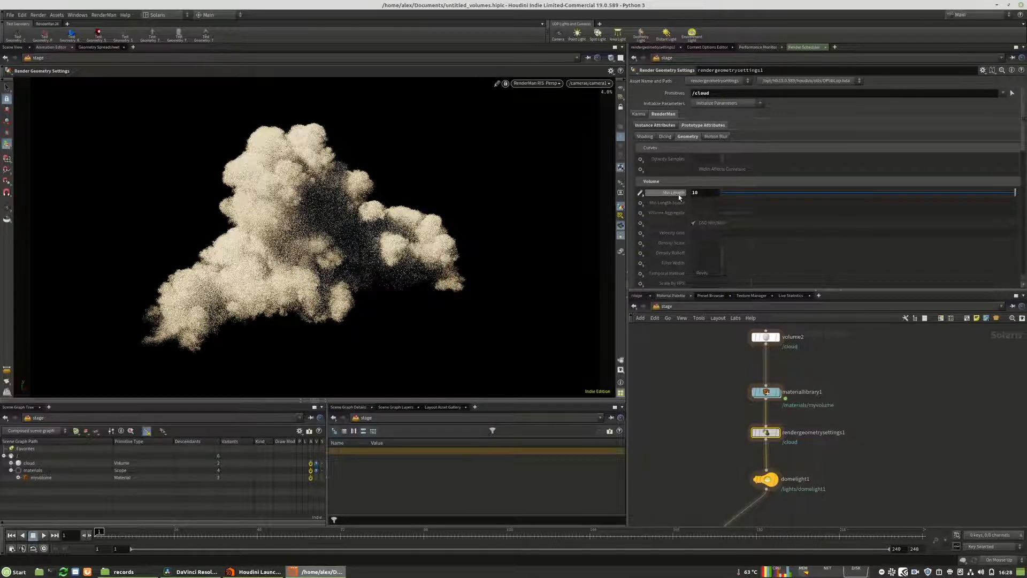
{"action": "left_click", "coordinate": [665, 136]}
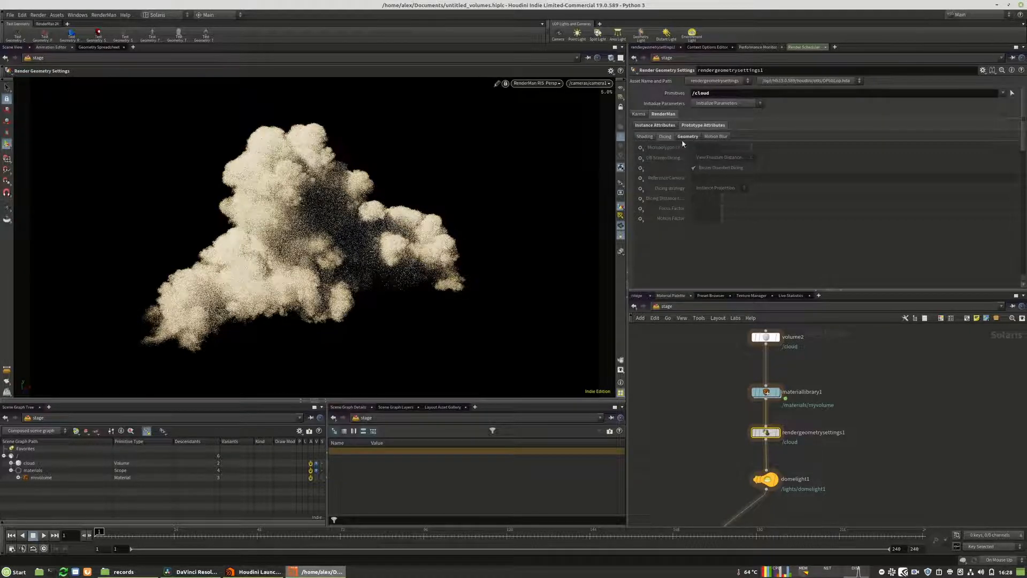
{"action": "left_click", "coordinate": [687, 136]}
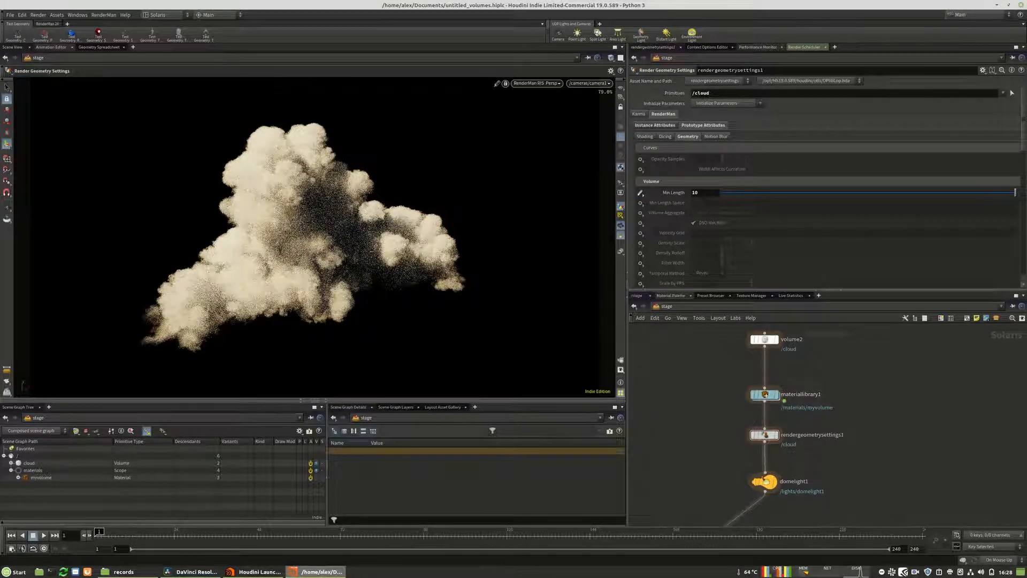
{"action": "double_click", "coordinate": [764, 394]}
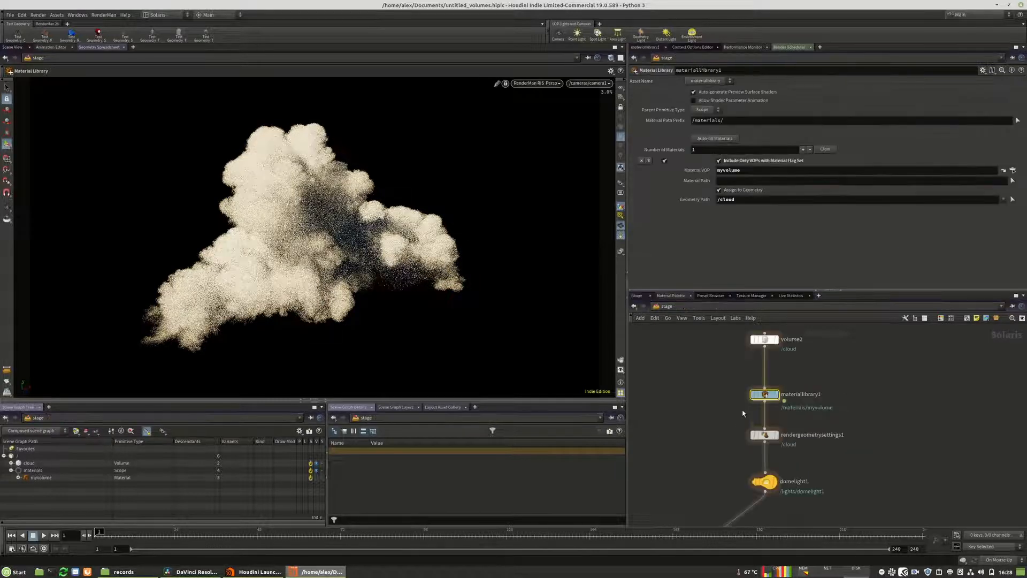
- Under Instance Attributes of rendergeometrysettings1, set Max Diffuse Depth to 5
{"action": "left_click", "coordinate": [763, 435]}
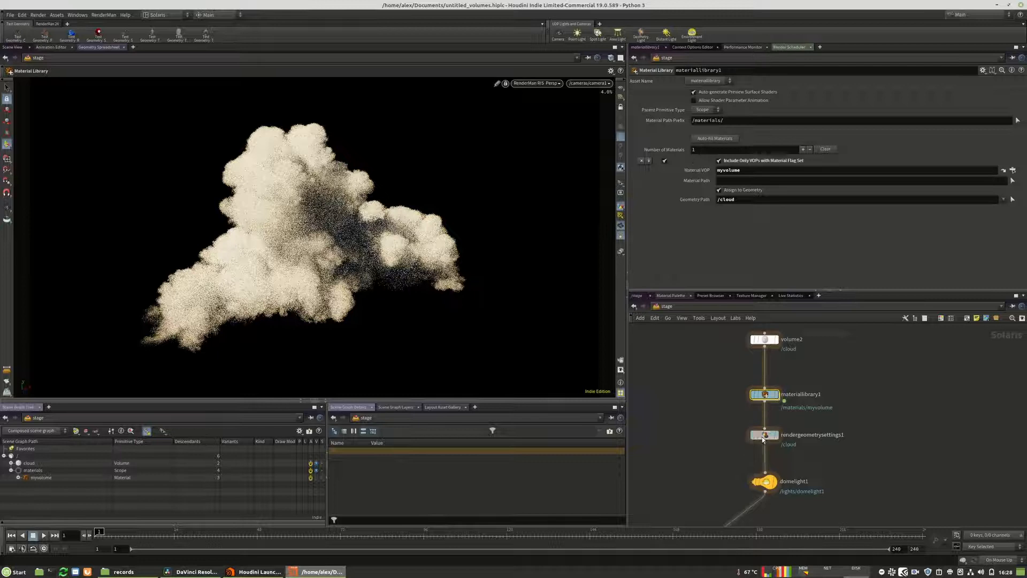
{"action": "left_click", "coordinate": [763, 434]}
{"action": "type", "text": "20"}
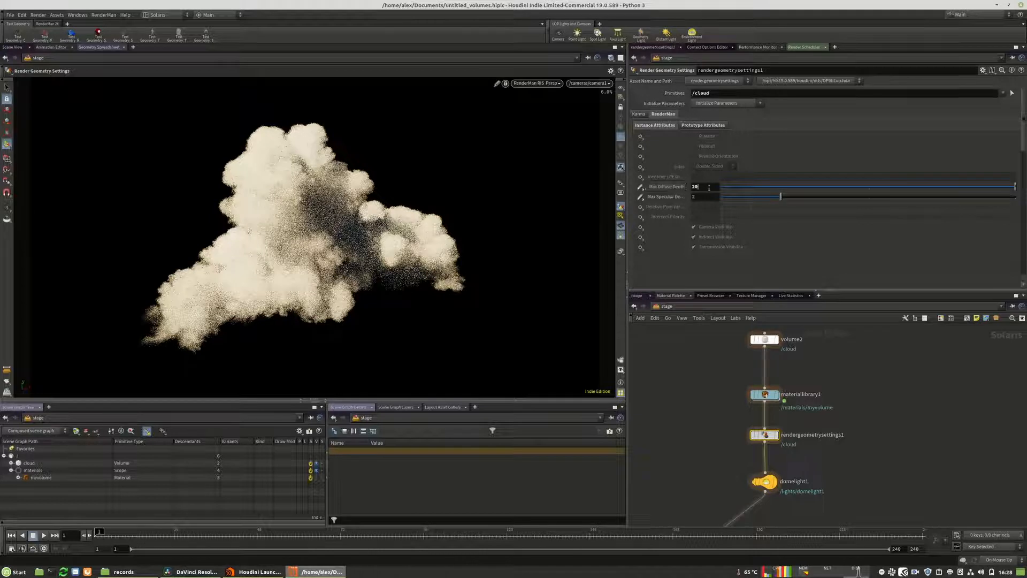
{"action": "mouse_move", "coordinate": [666, 188]}
{"action": "type", "text": "8"}
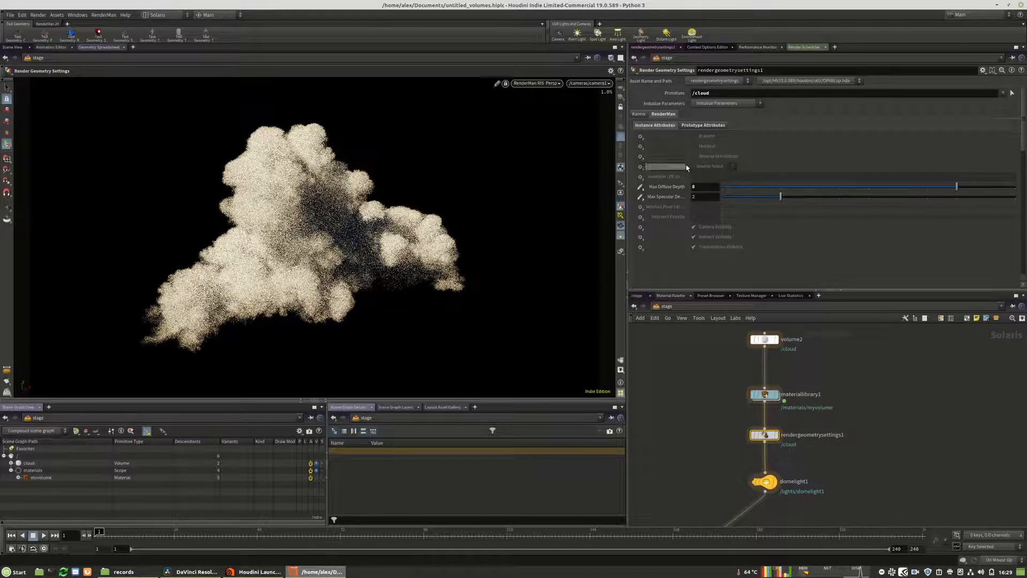
{"action": "triple_click", "coordinate": [706, 186]}
{"action": "type", "text": "4"}
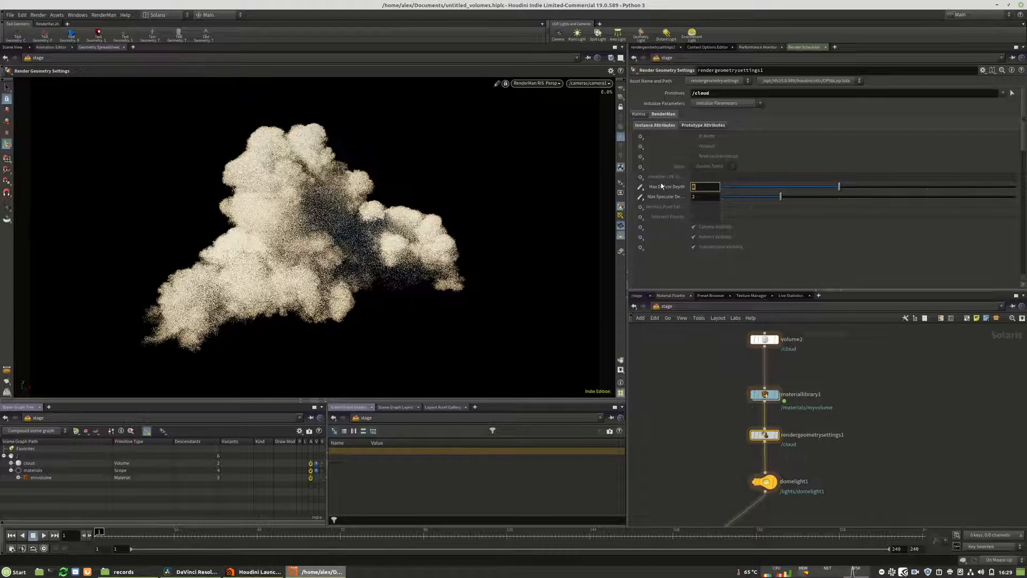
{"action": "type", "text": "5"}
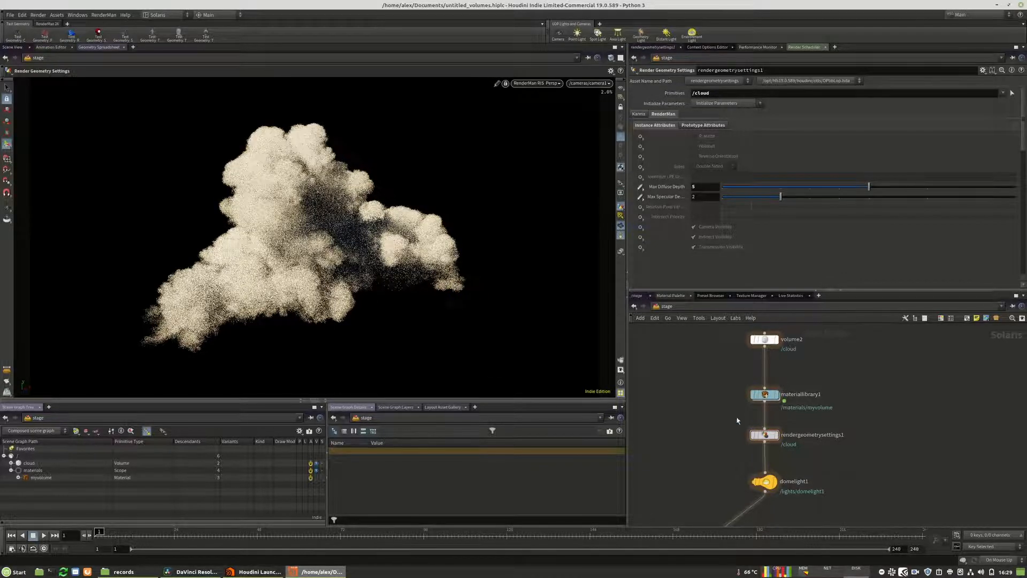
- Inside myvolume, set pxrvolume2's Shadow Density Multiplier to 0.19 and return to /stage
{"action": "double_click", "coordinate": [764, 394]}
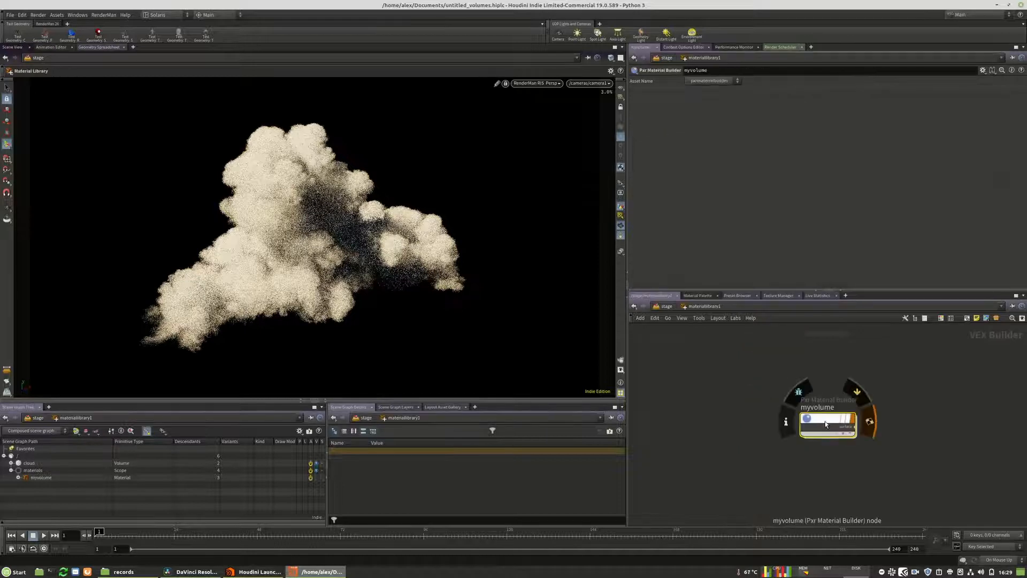
{"action": "double_click", "coordinate": [827, 423]}
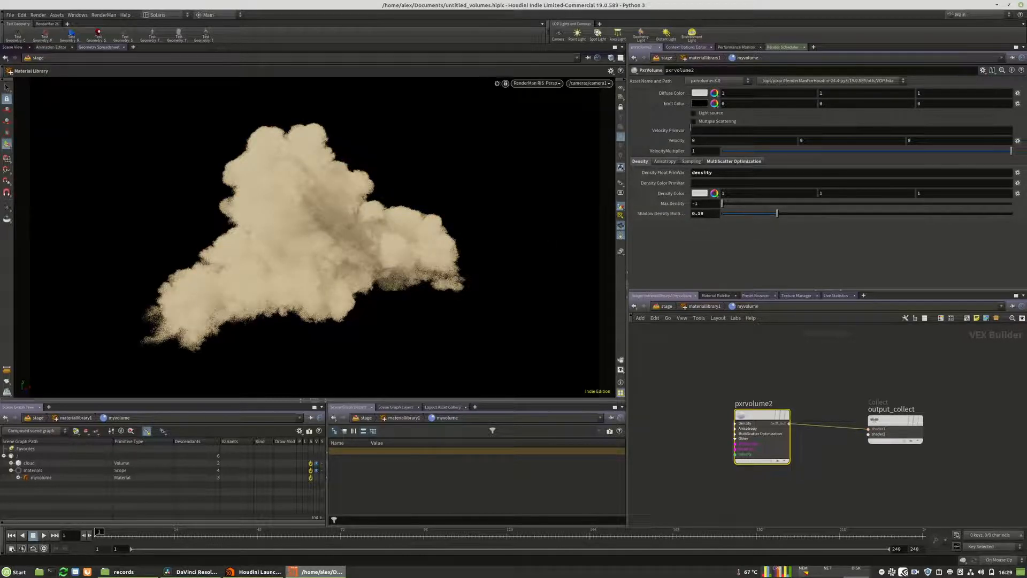
{"action": "left_click", "coordinate": [694, 121]}
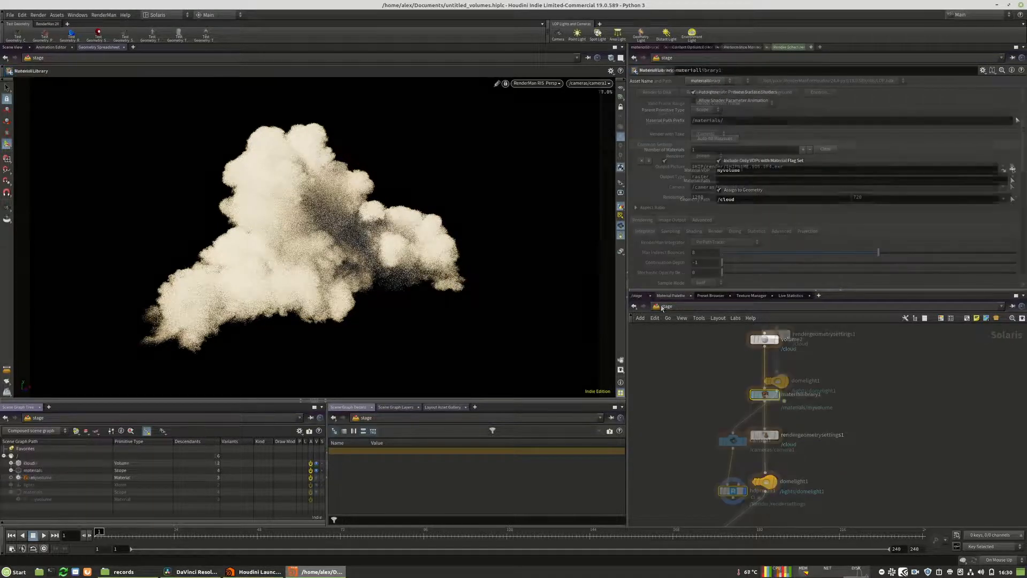
- On hdprman1, check the Integrator's Aggregate Volumes field reading globalVolumeAggregate
{"action": "left_click", "coordinate": [732, 493]}
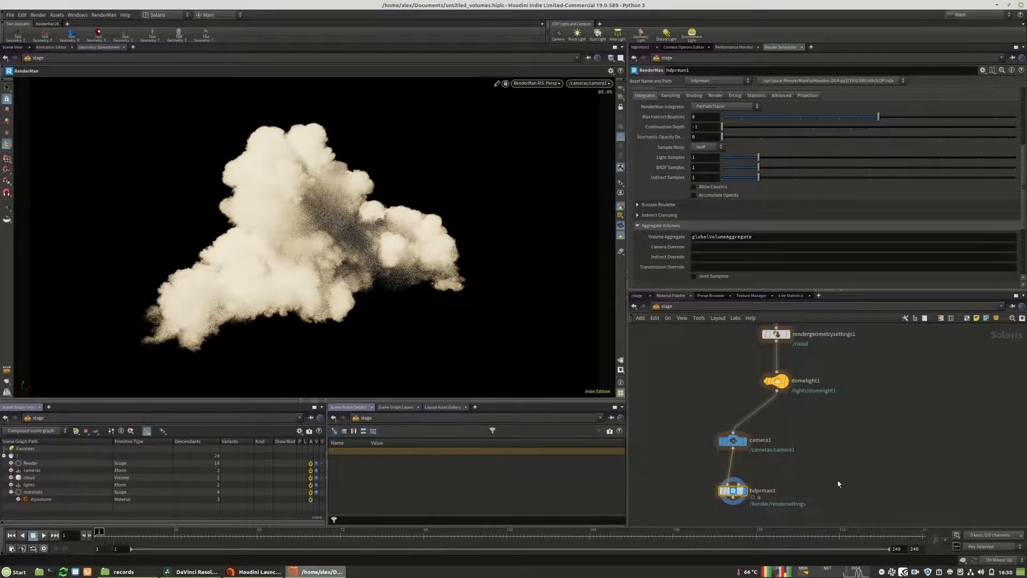
{"action": "mouse_move", "coordinate": [768, 495]}
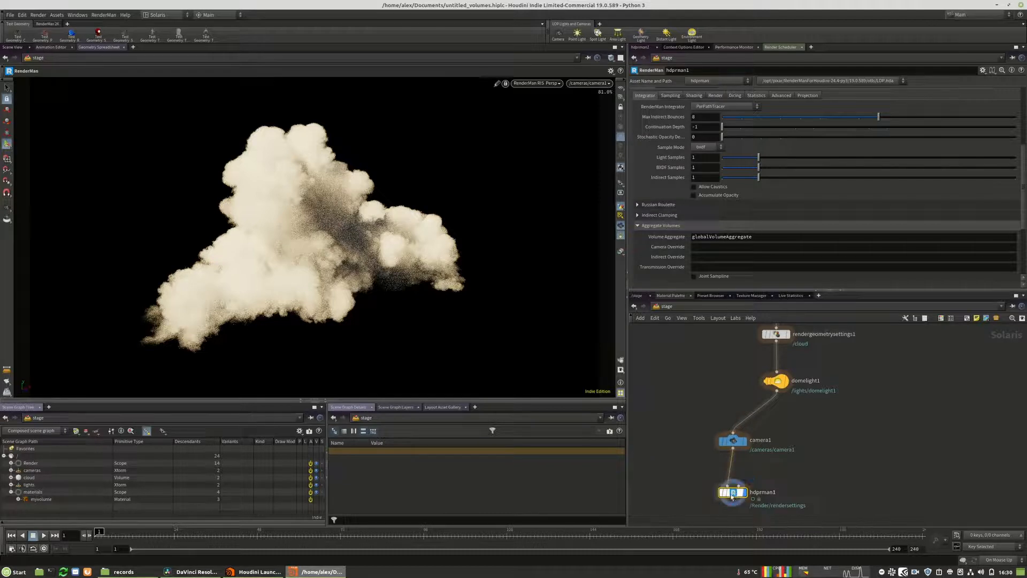
{"action": "triple_click", "coordinate": [723, 237]}
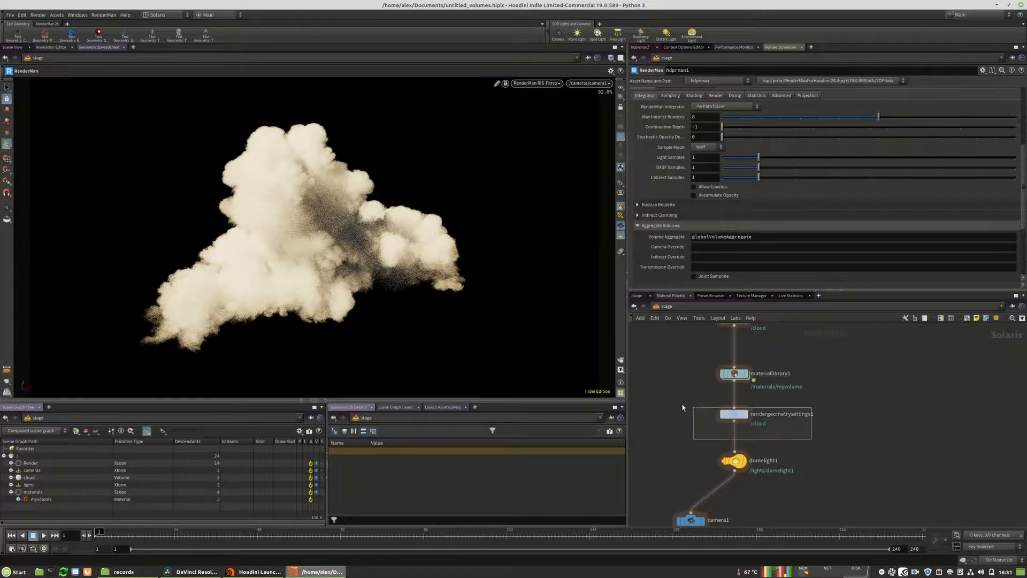
- Reselect rendergeometrysettings1 to view the /cloud Volume parameters with Min Length 10
{"action": "left_click", "coordinate": [734, 413]}
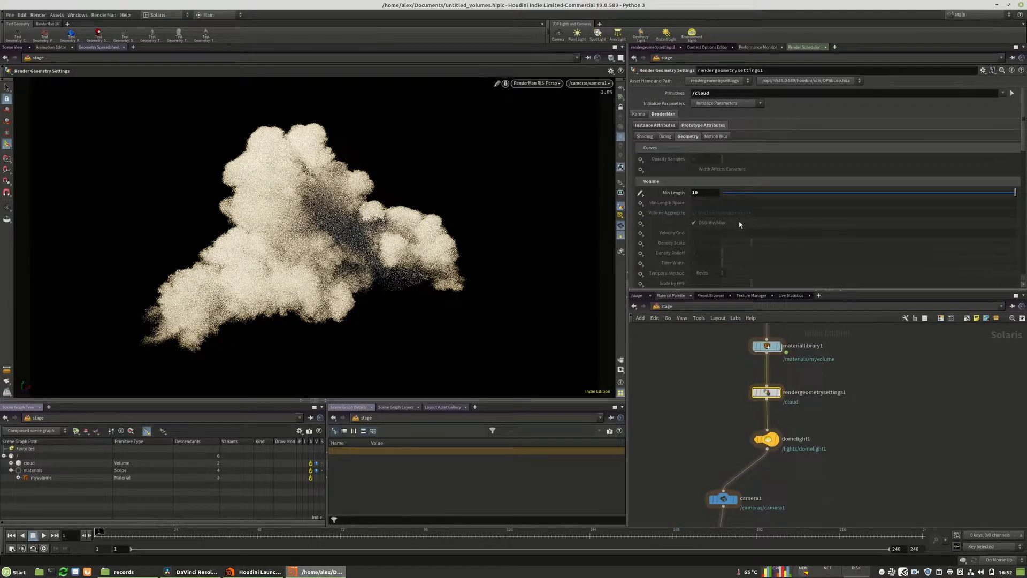
{"action": "mouse_move", "coordinate": [653, 254]}
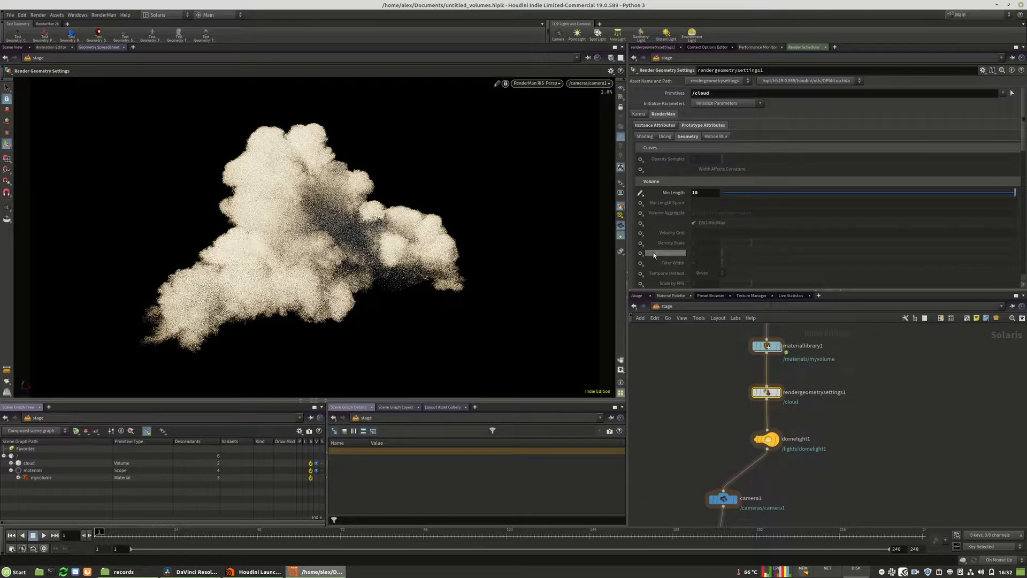